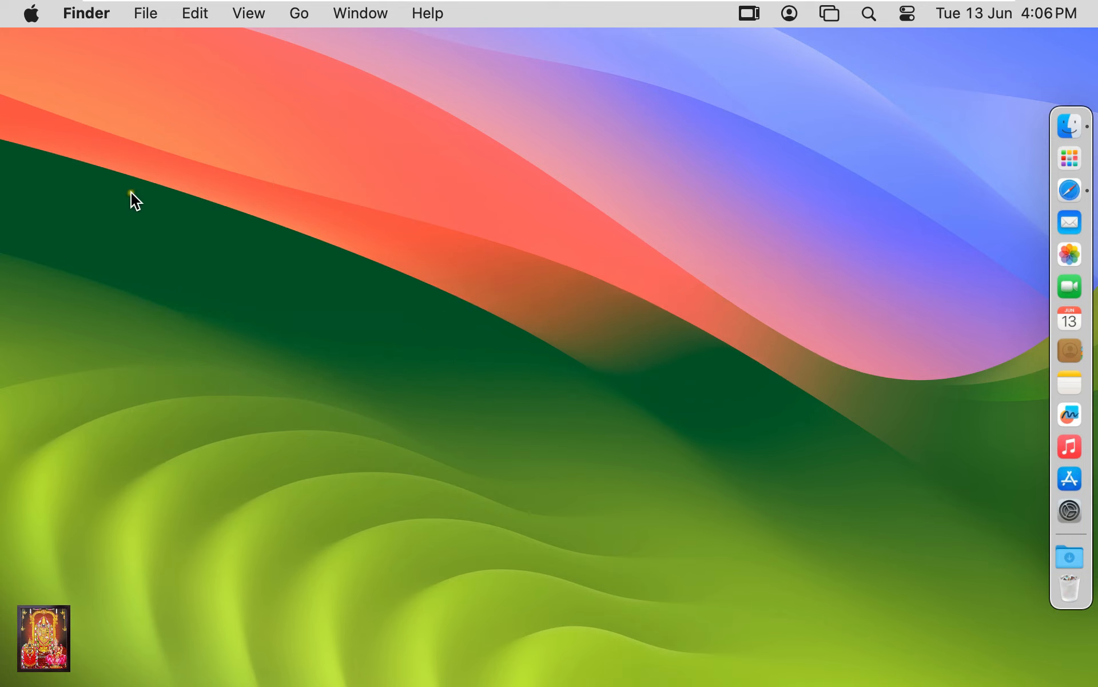
pyautogui.moveTo(1071, 189)
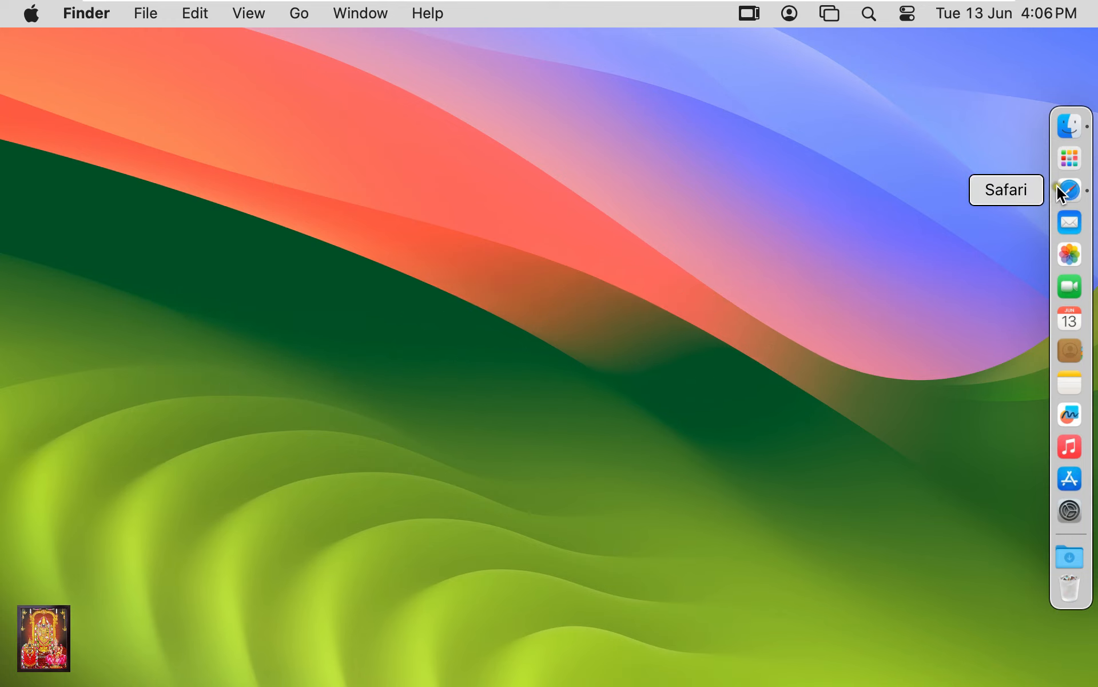
# - Launch Safari and search for the Chrome download page at google.com/chrome
pyautogui.click(1070, 187)
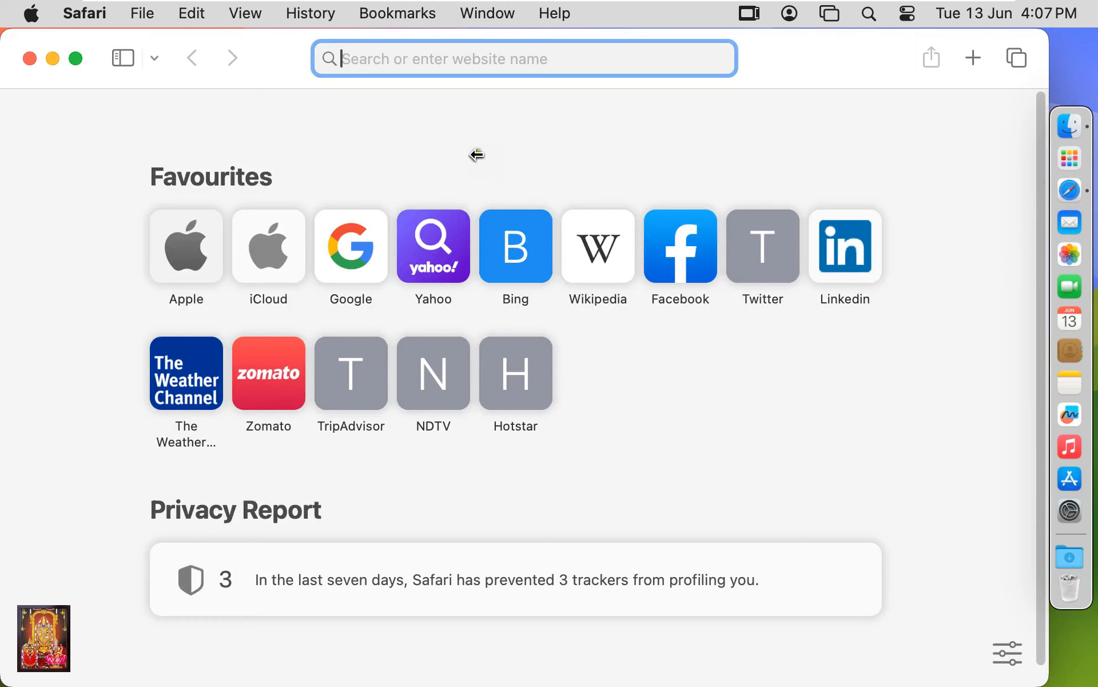
pyautogui.write('dow')
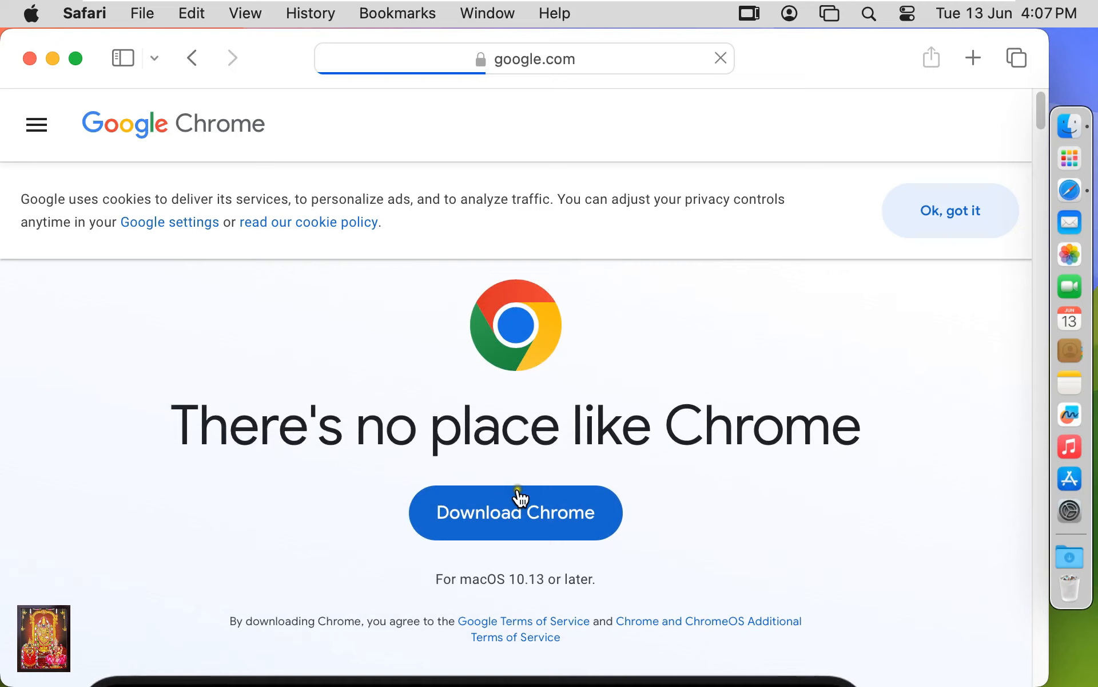
# - Download googlechrome.dmg (222.2 MB), allowing google.com downloads, and confirm it in the downloads list
pyautogui.click(516, 512)
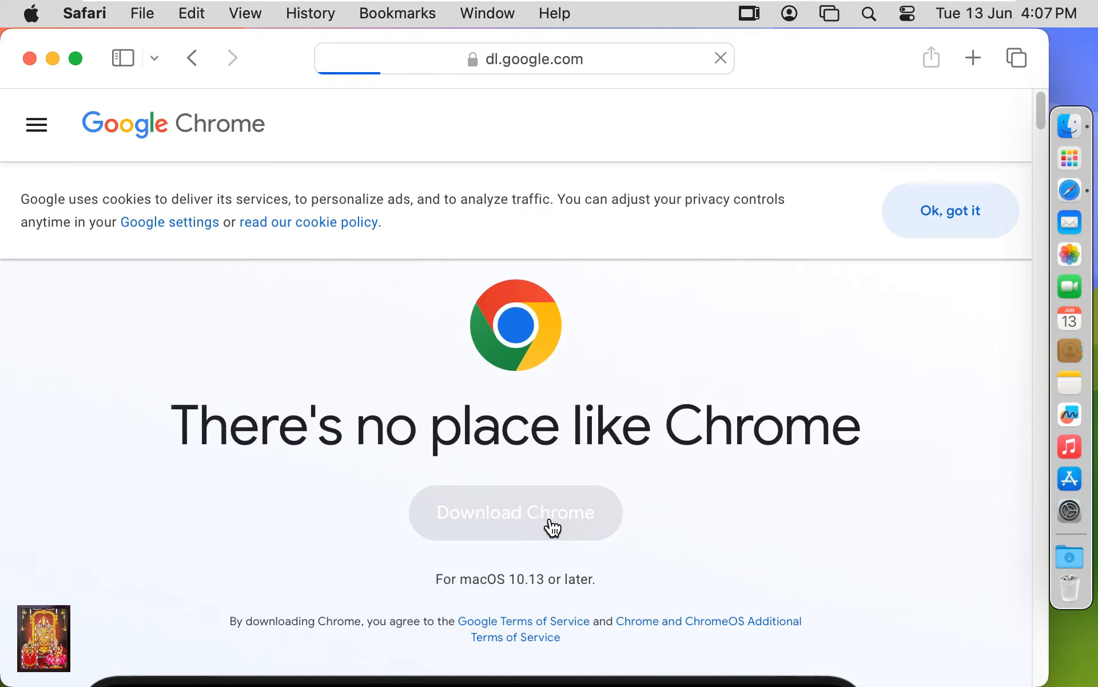
pyautogui.click(516, 512)
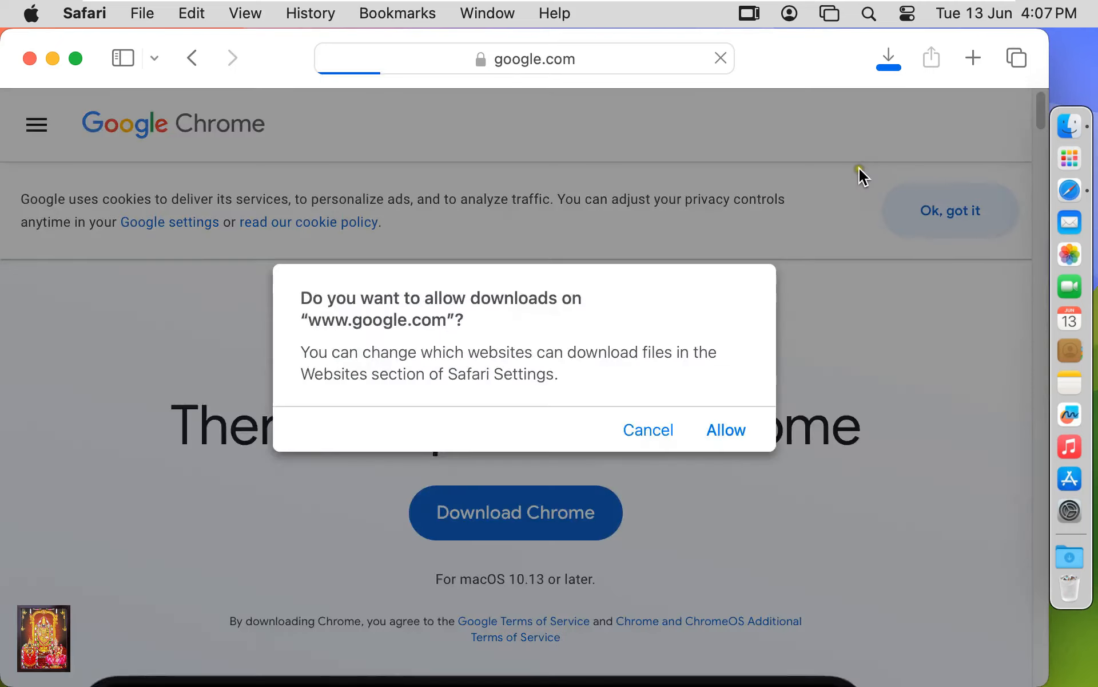
pyautogui.click(725, 429)
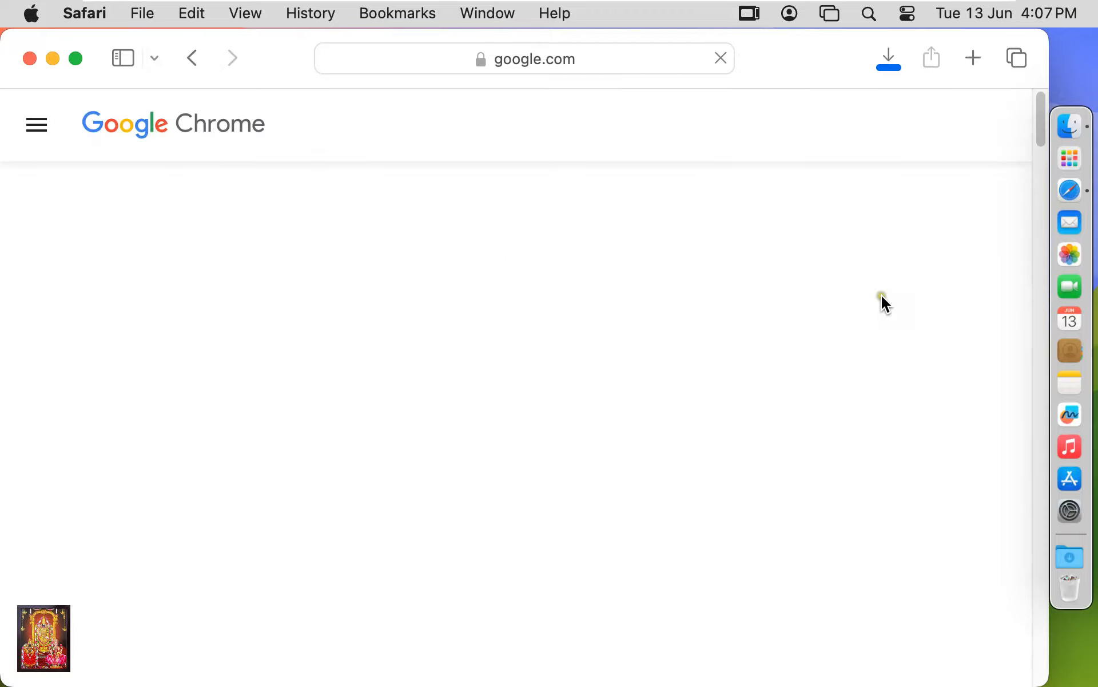
pyautogui.click(888, 58)
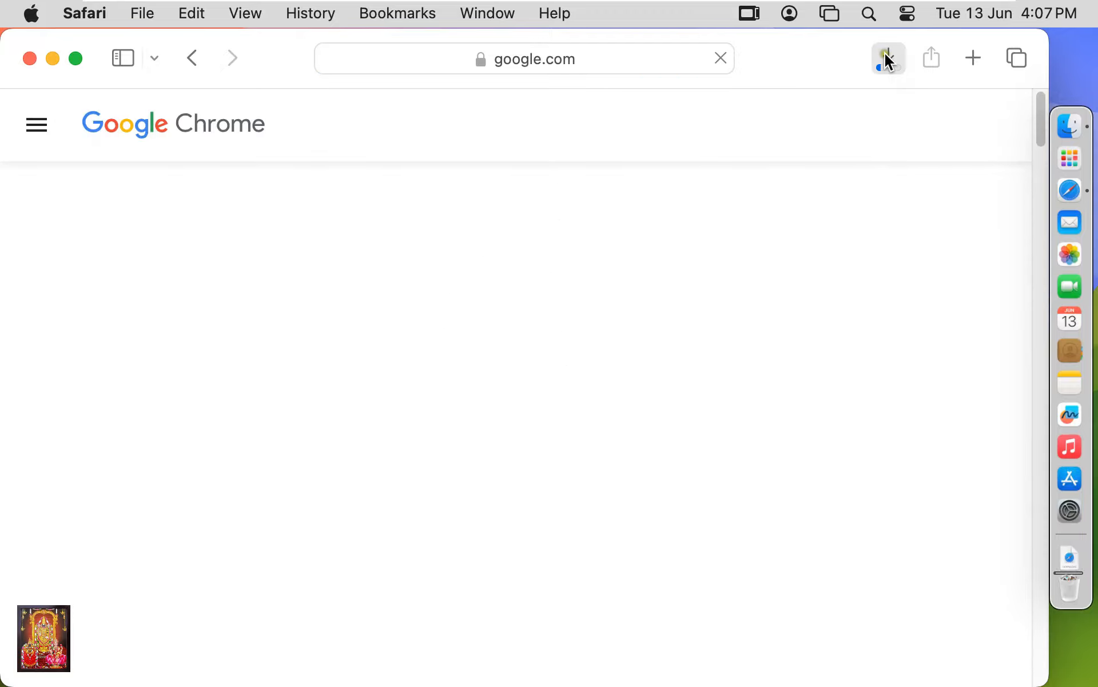
pyautogui.click(888, 57)
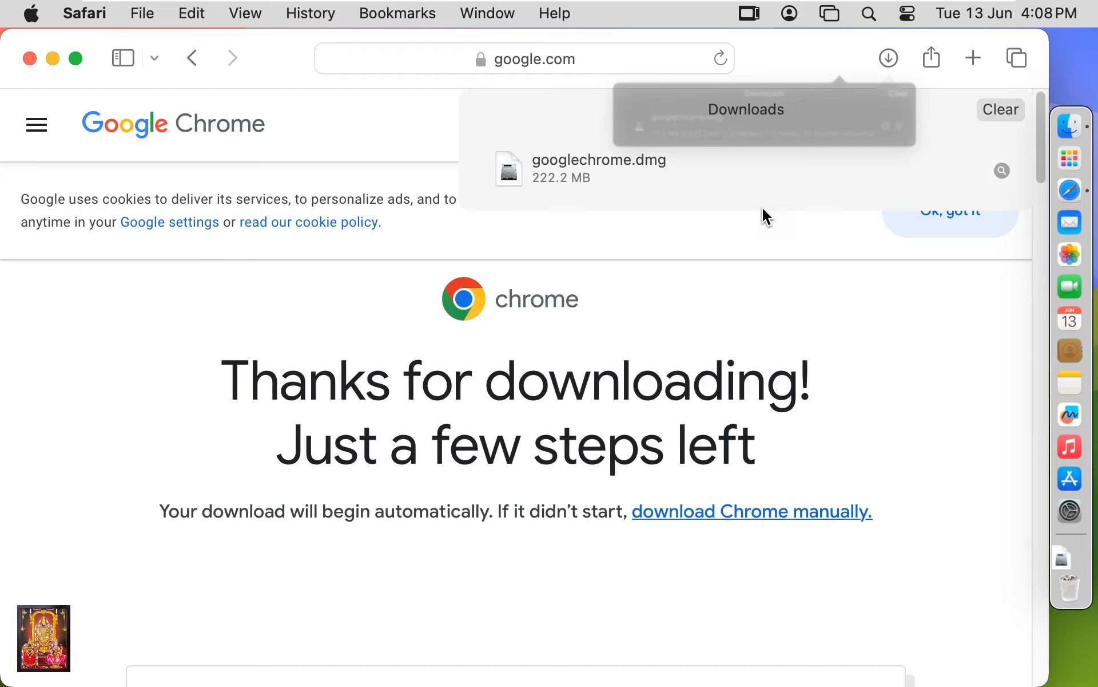
pyautogui.moveTo(102, 107)
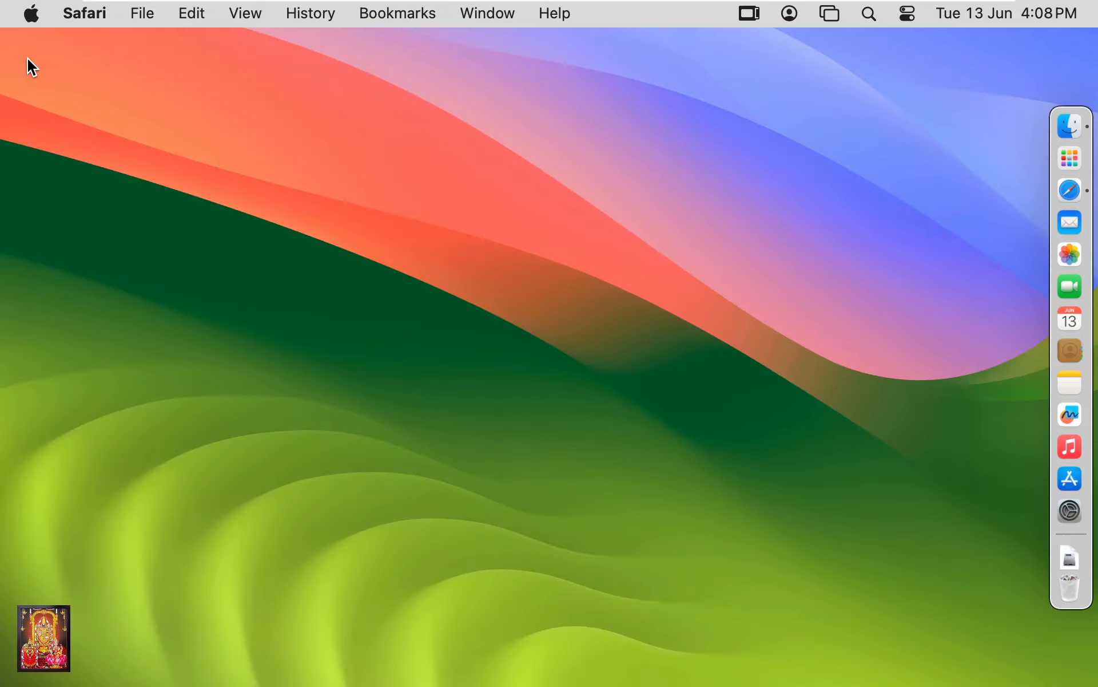
# - Open googlechrome.dmg from Finder's Downloads folder with DiskImageMounter to show the installer window
pyautogui.click(1071, 126)
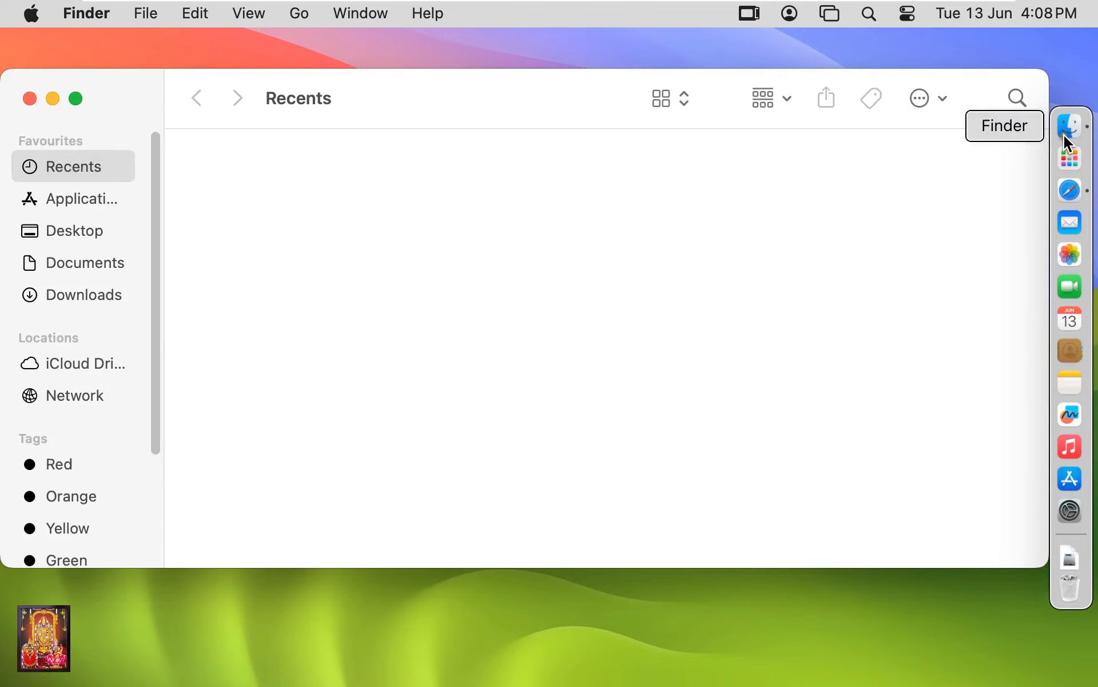
pyautogui.click(83, 294)
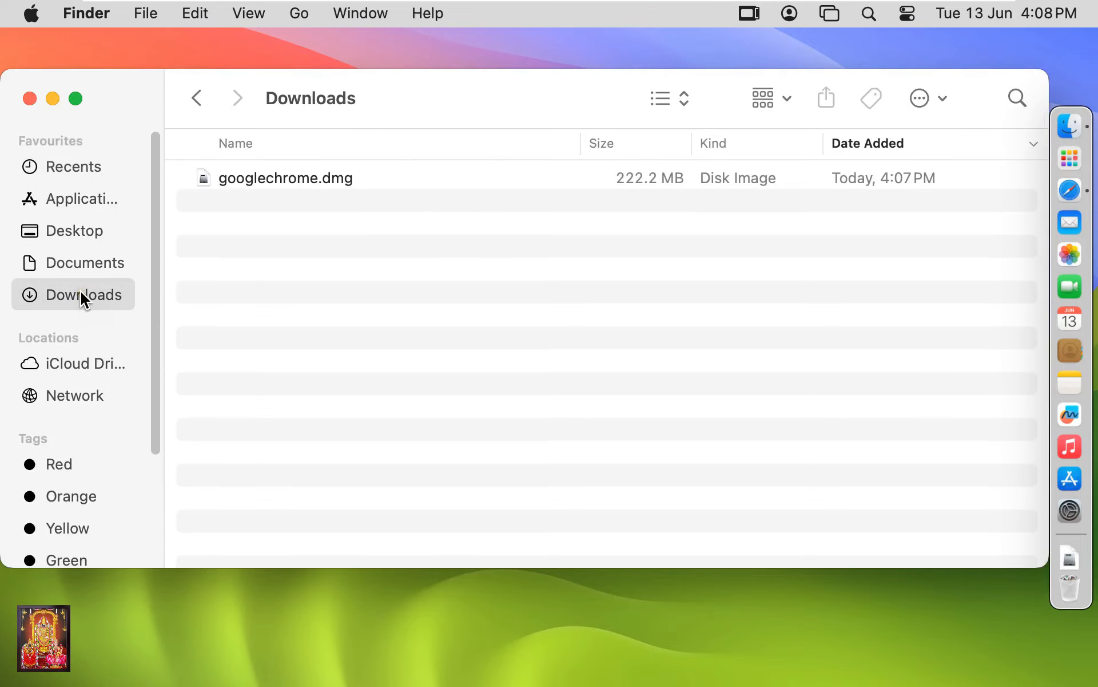
pyautogui.moveTo(335, 197)
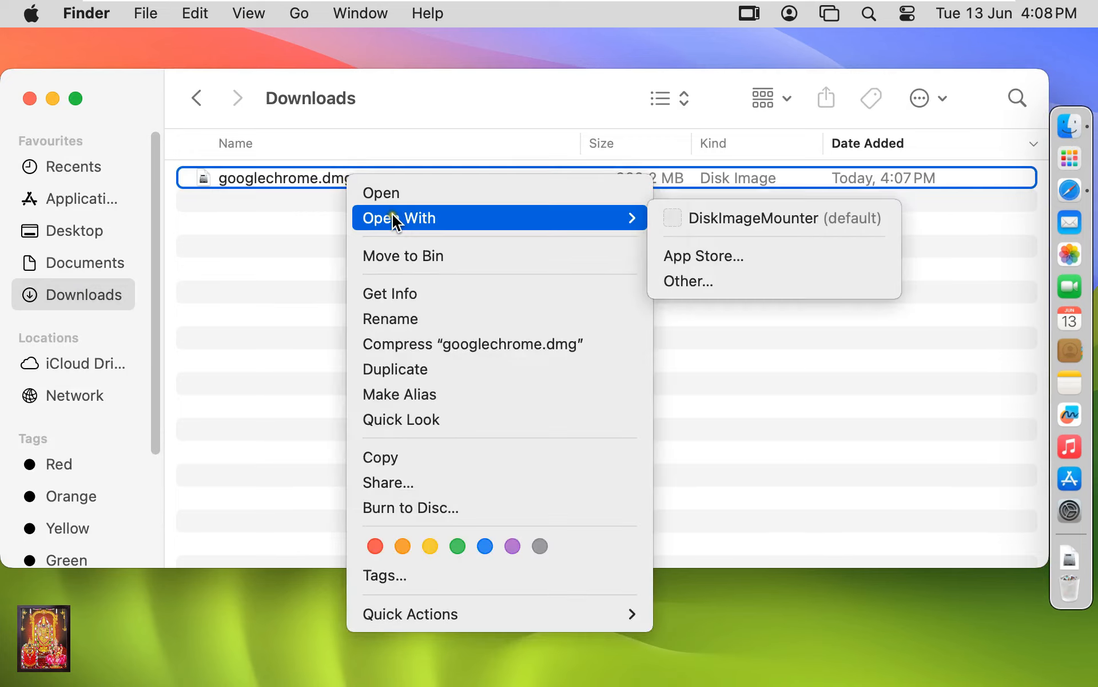
pyautogui.click(756, 221)
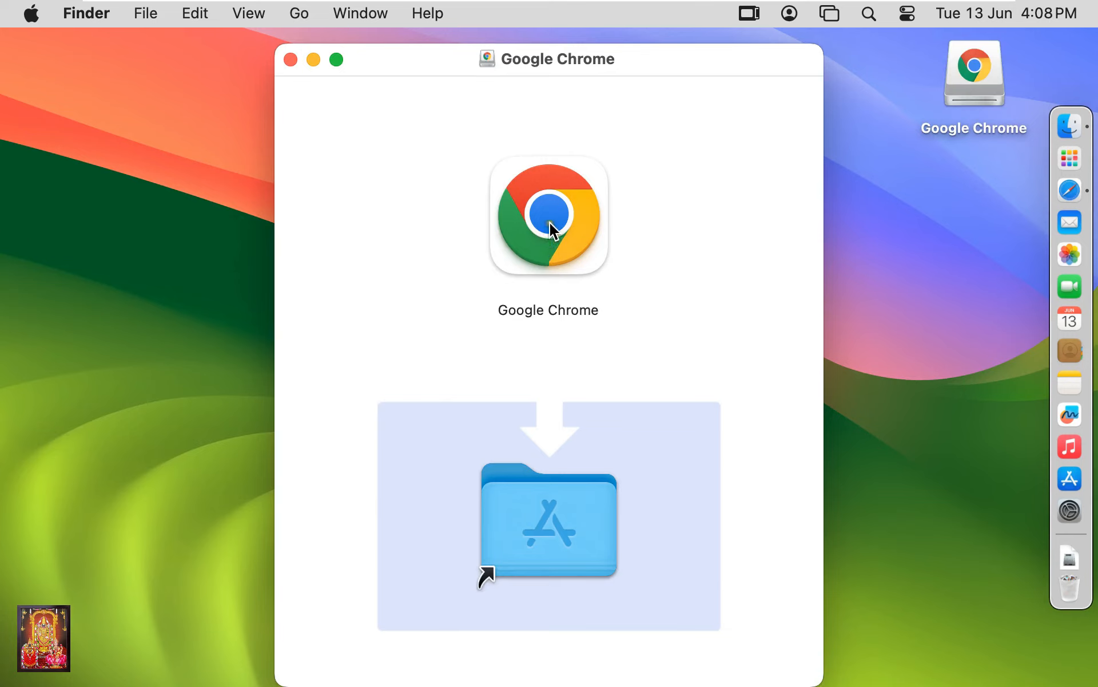
# - Drag Google Chrome into Applications, close the installer window and eject the Google Chrome disk
pyautogui.moveTo(548, 216); pyautogui.dragTo(548, 518)
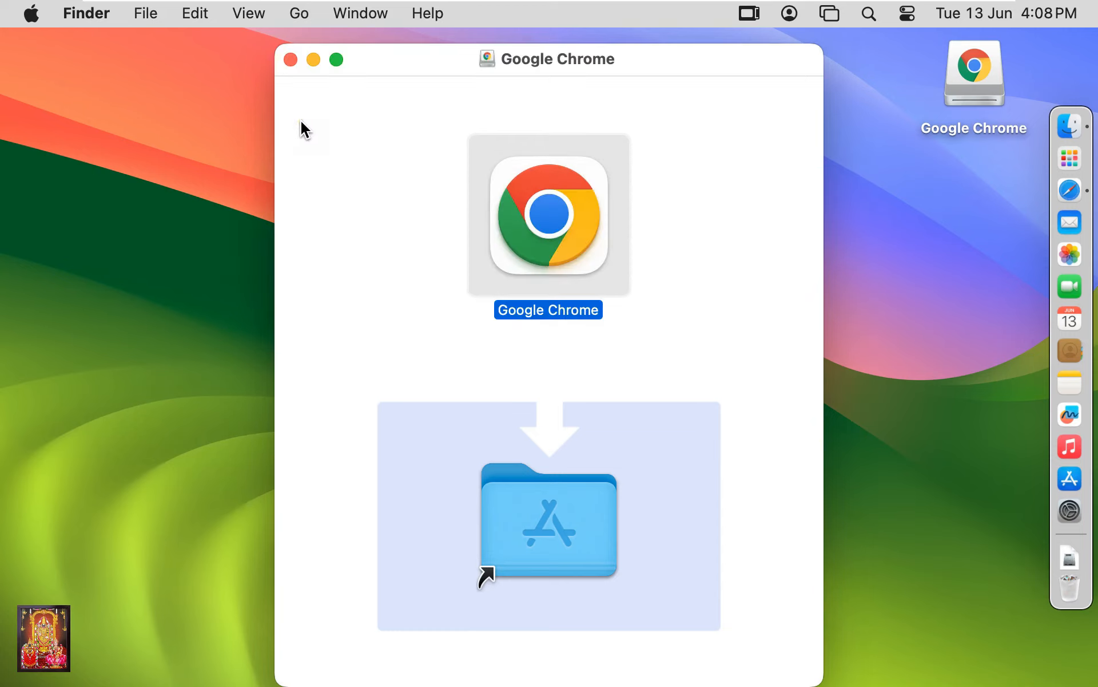
pyautogui.click(290, 59)
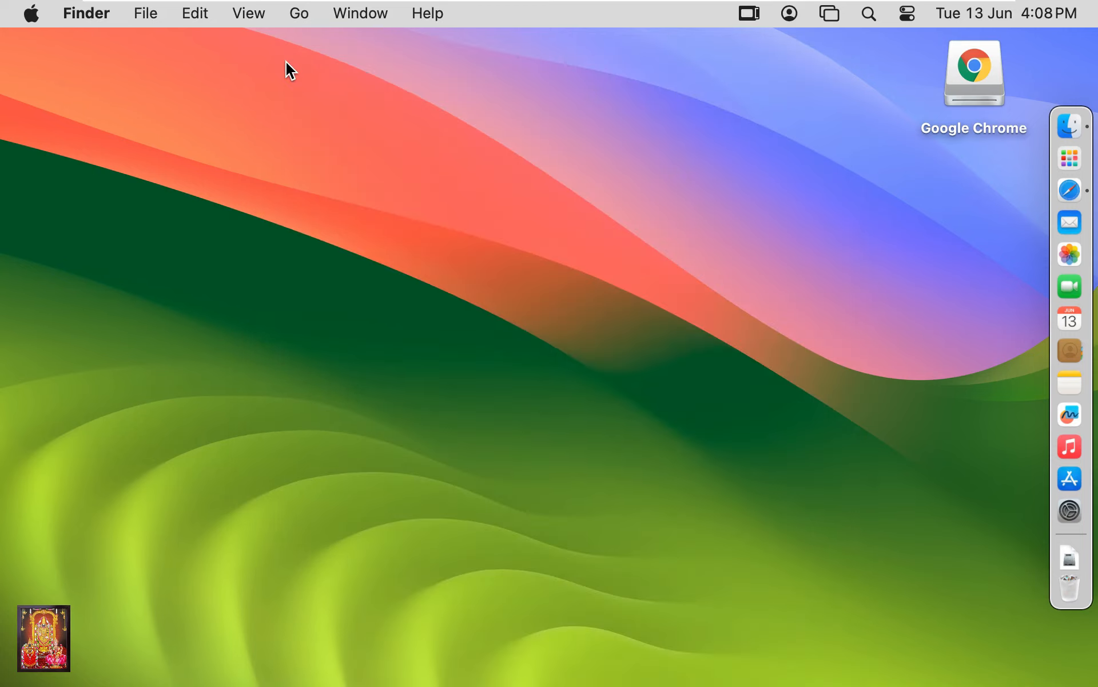
pyautogui.rightClick(974, 72)
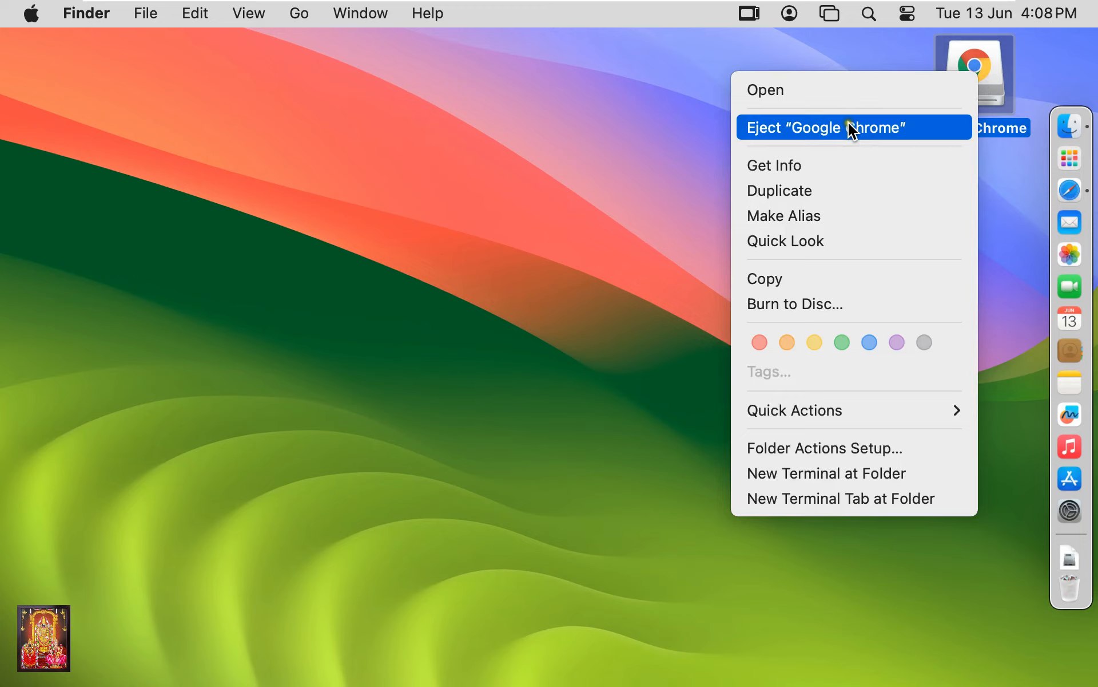
pyautogui.click(848, 127)
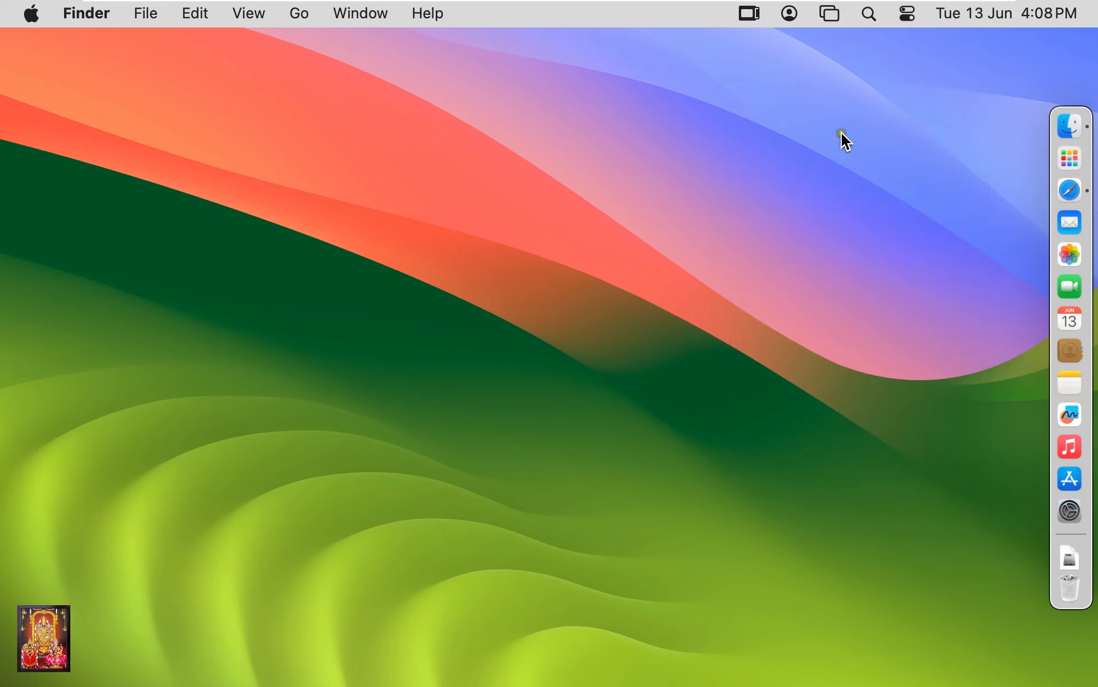
pyautogui.moveTo(1070, 158)
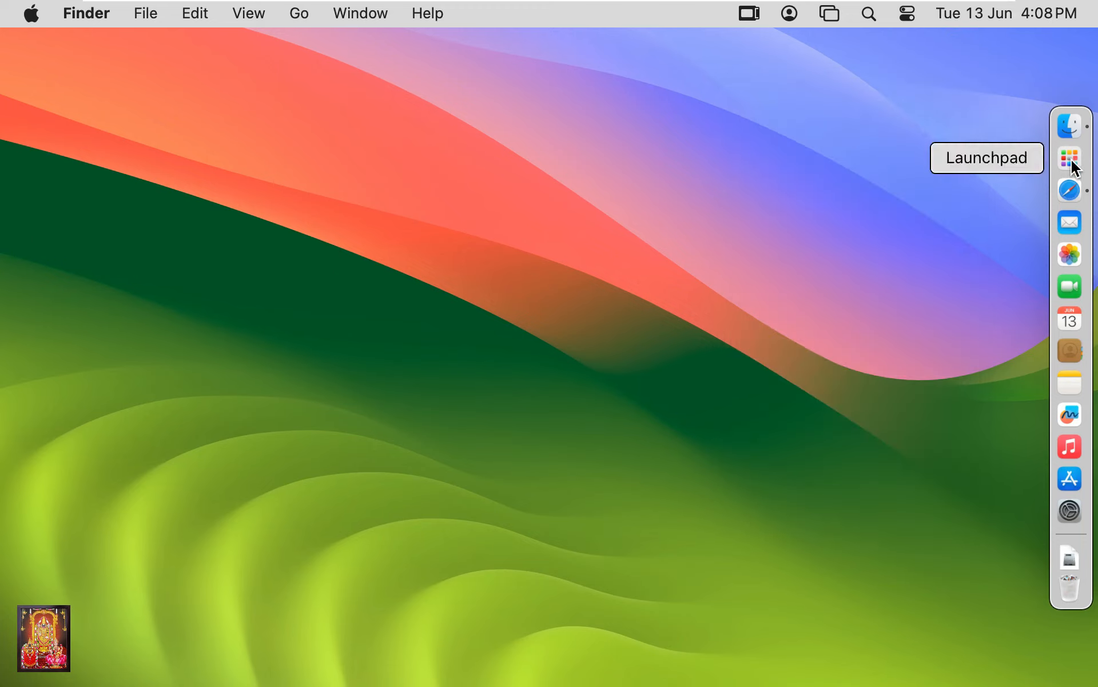
# - Open Google Chrome from Launchpad and approve running the app downloaded from the internet
pyautogui.click(1069, 156)
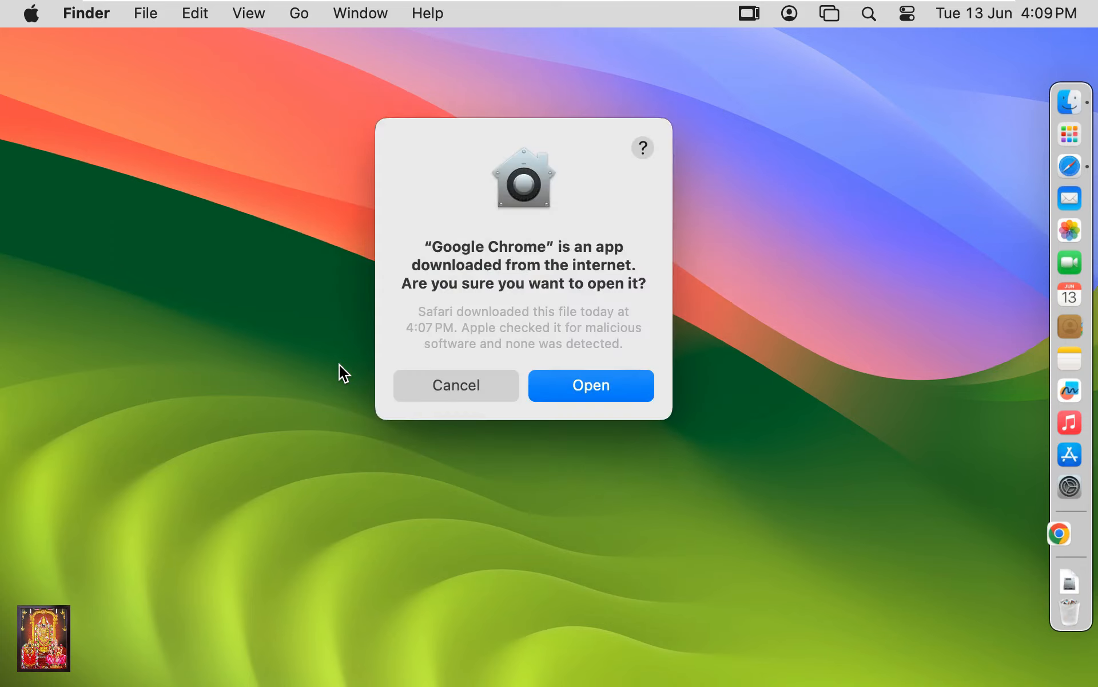
pyautogui.click(592, 386)
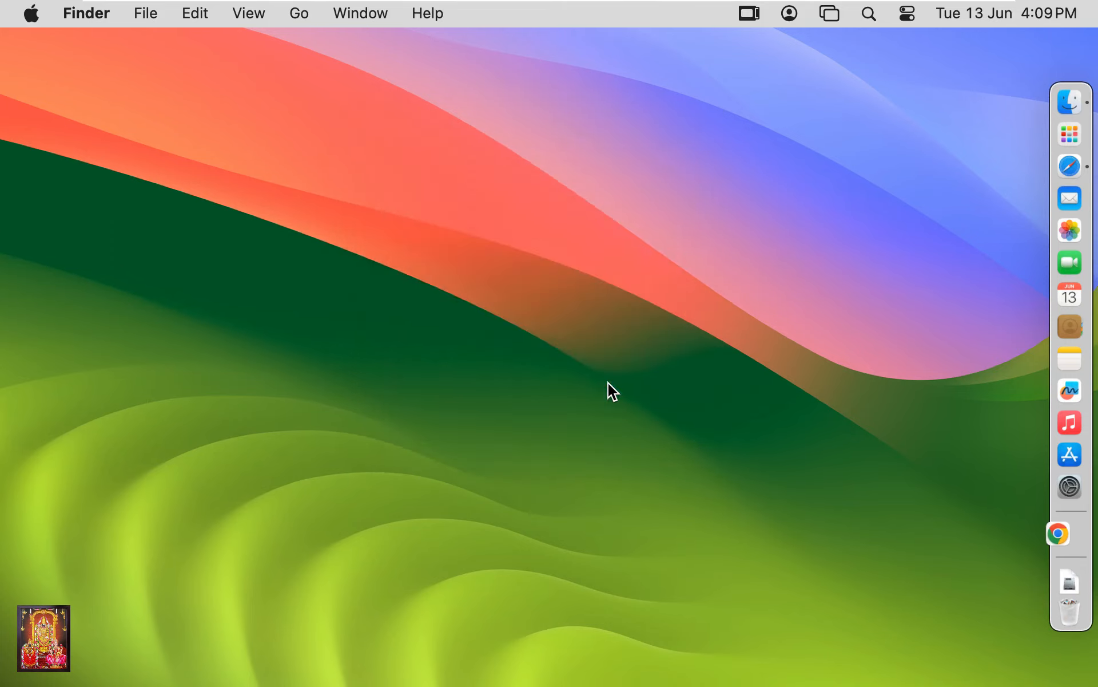
pyautogui.click(1069, 533)
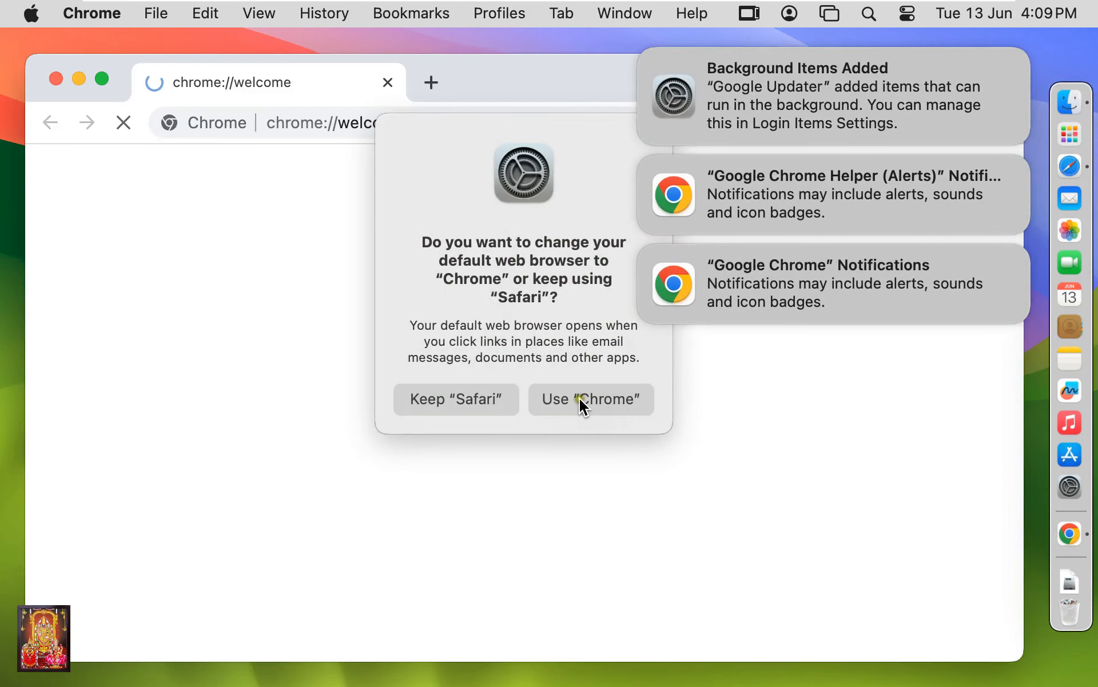
# - Accept the Use "Chrome" default-browser prompt and dismiss the stacked notifications
pyautogui.click(591, 399)
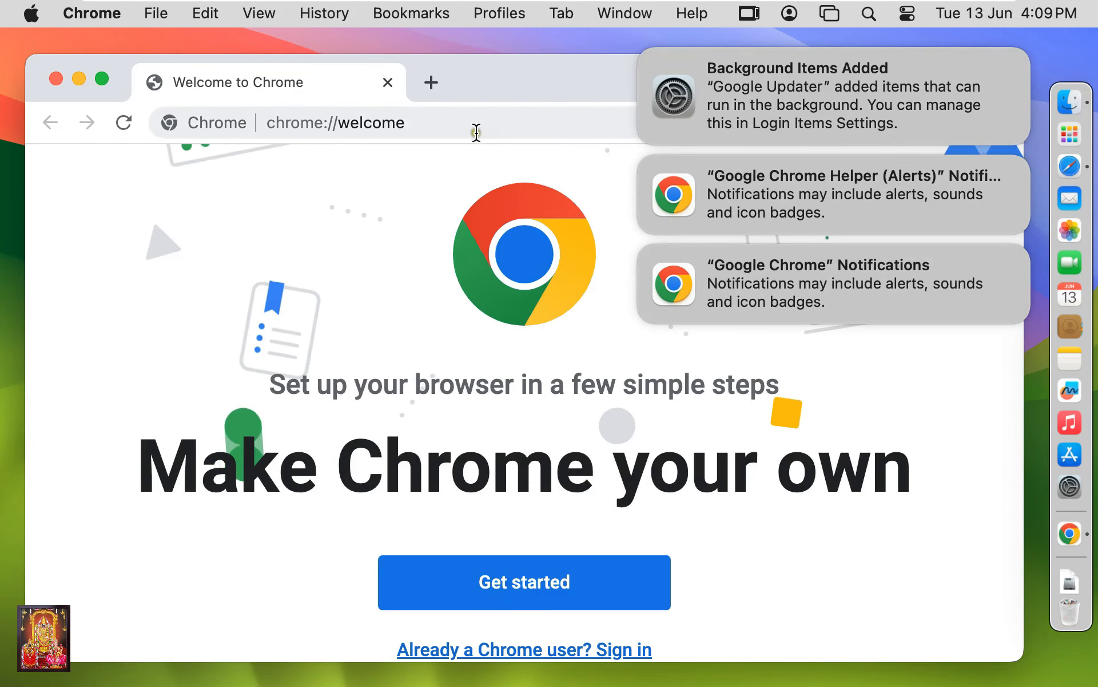
pyautogui.moveTo(684, 74)
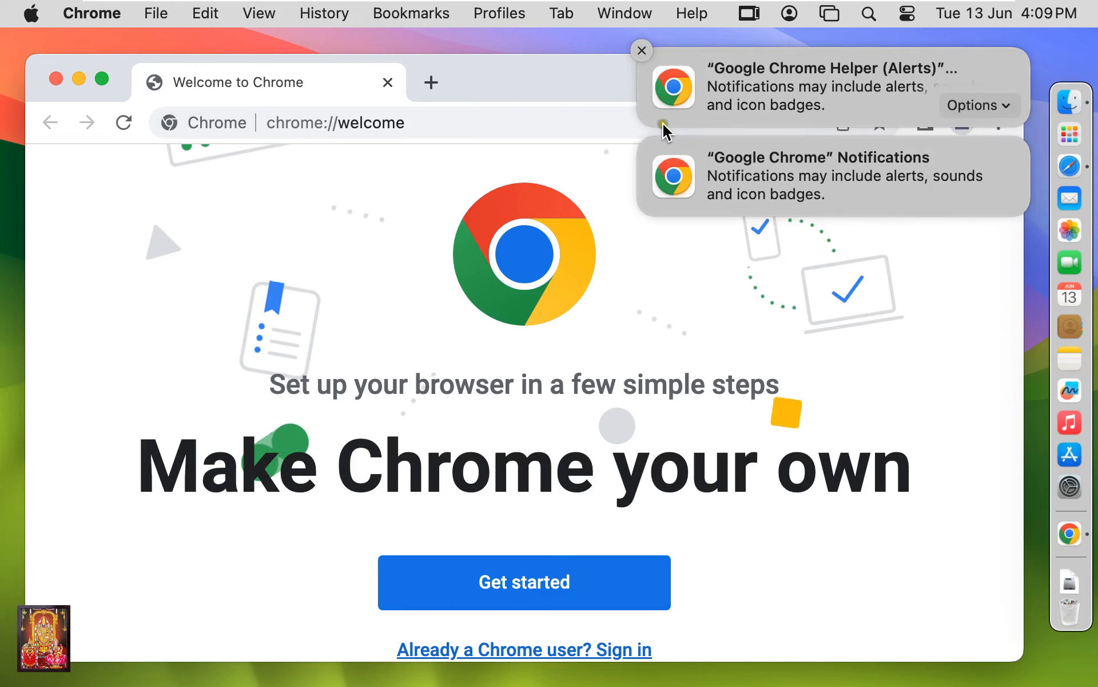
pyautogui.click(642, 50)
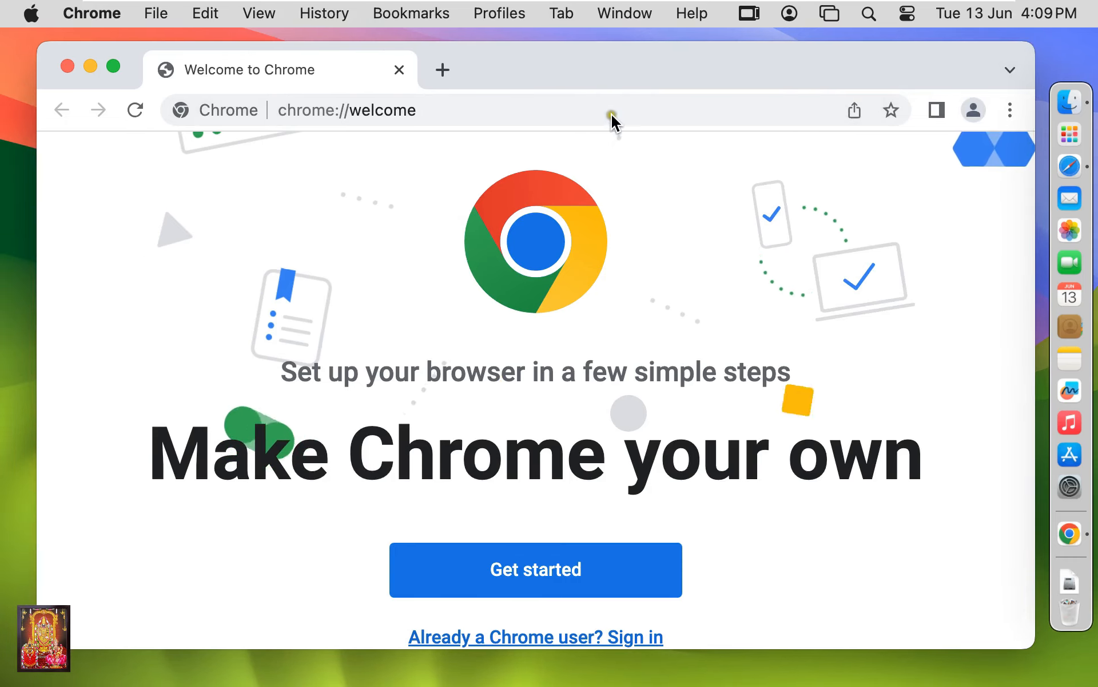
pyautogui.moveTo(545, 568)
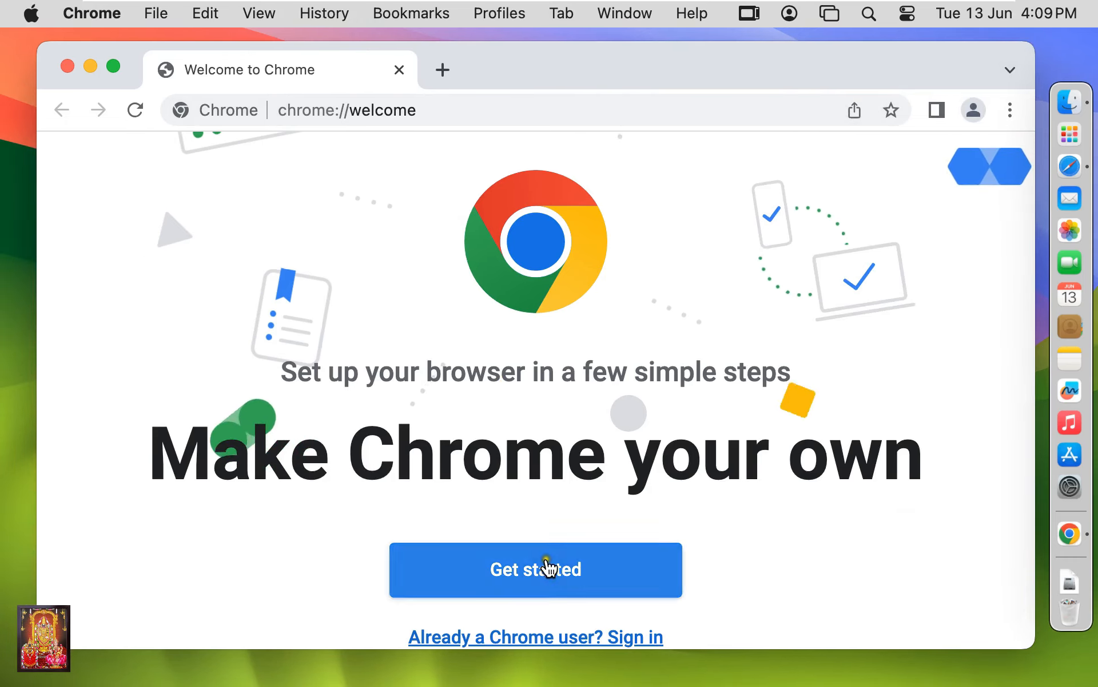